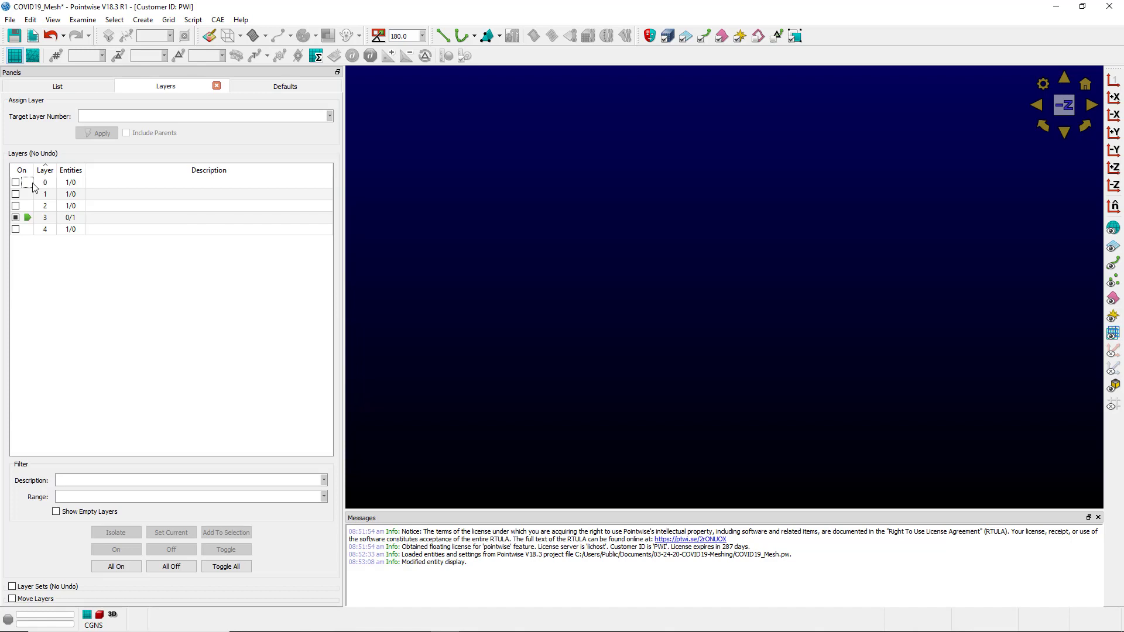
mouse_move(34, 188)
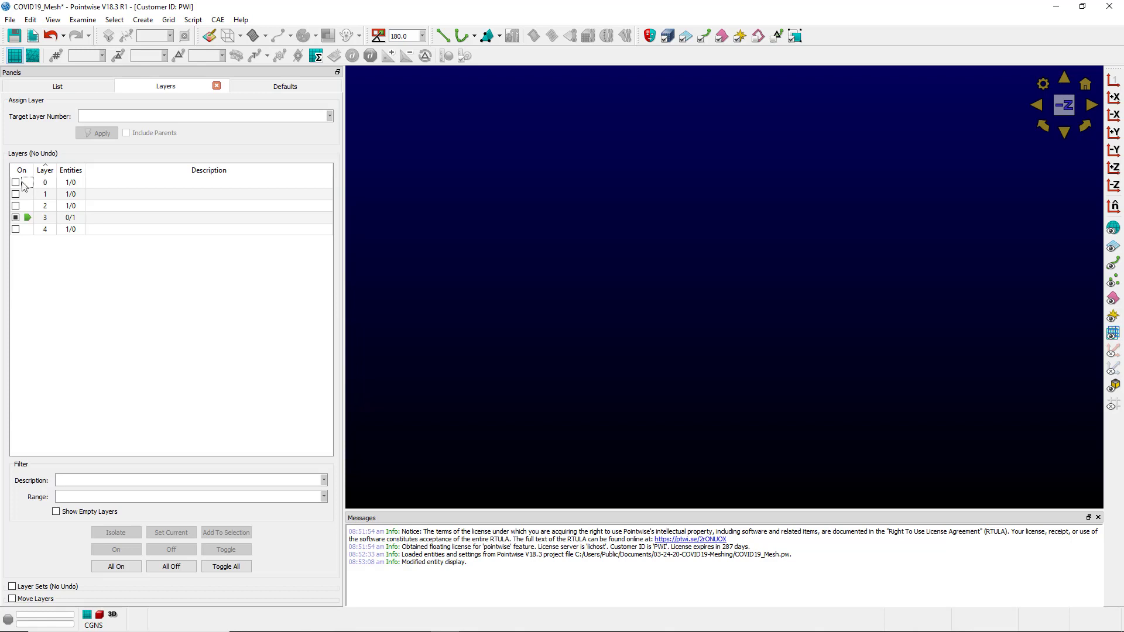
Switch on layer 0 to show the note about using a VPN or borrowing a license
left_click(16, 182)
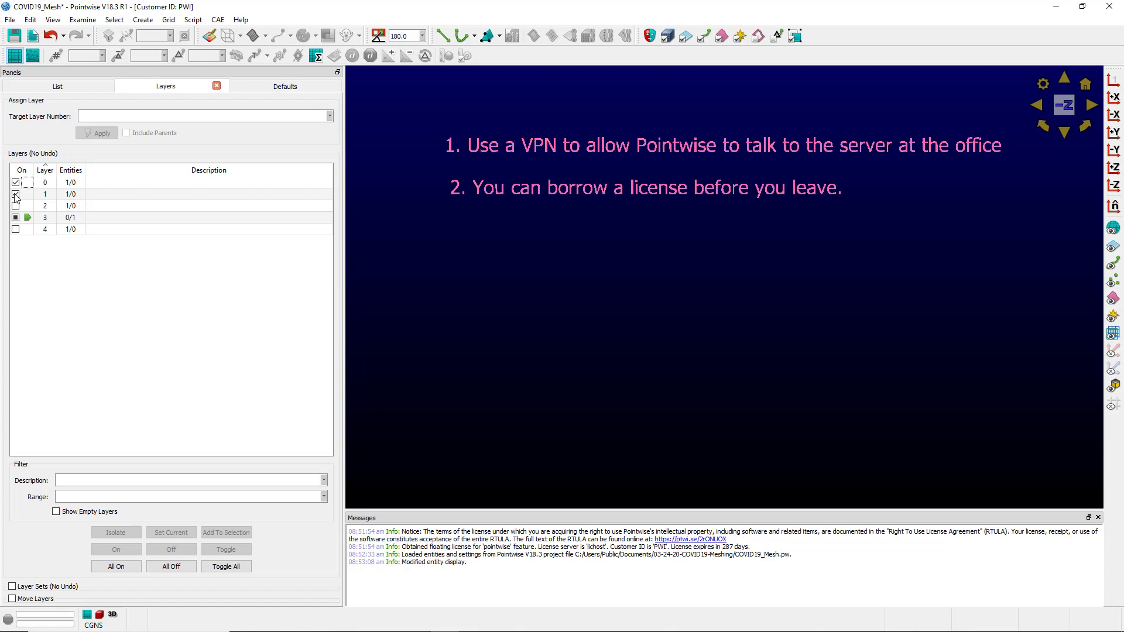
Request a 31-day license roam via File > License > Roam
left_click(16, 195)
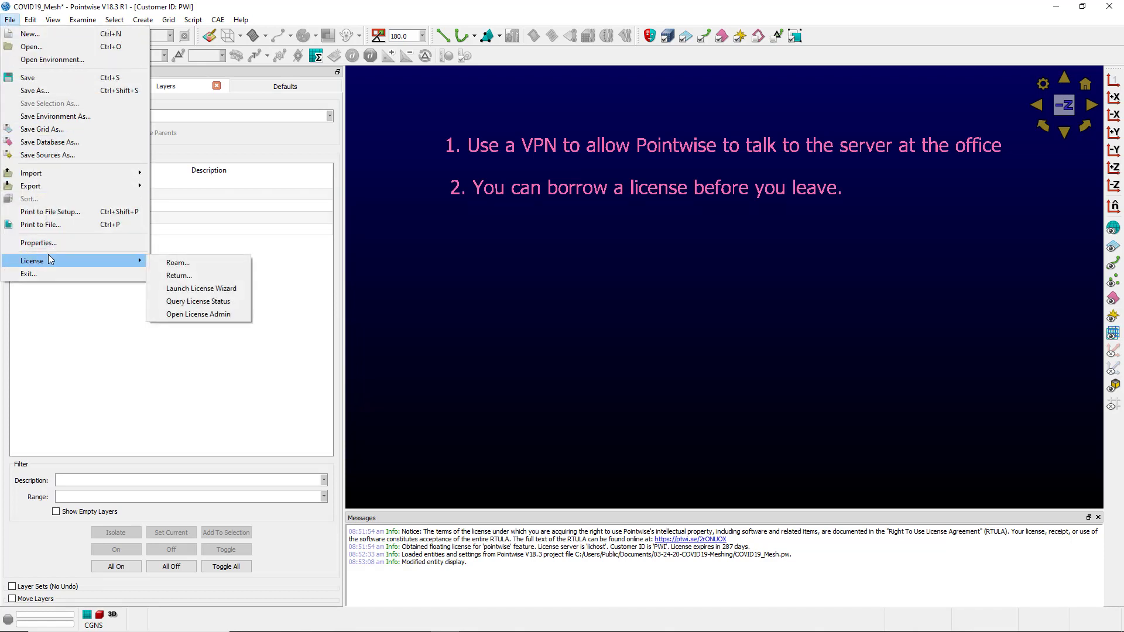
left_click(178, 262)
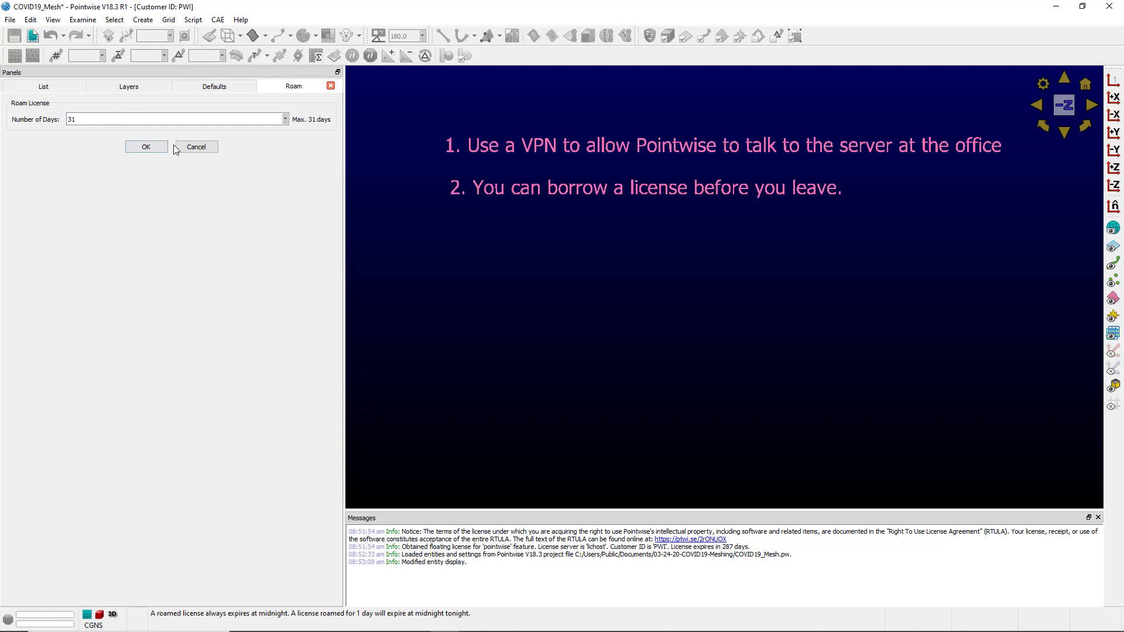
left_click(147, 146)
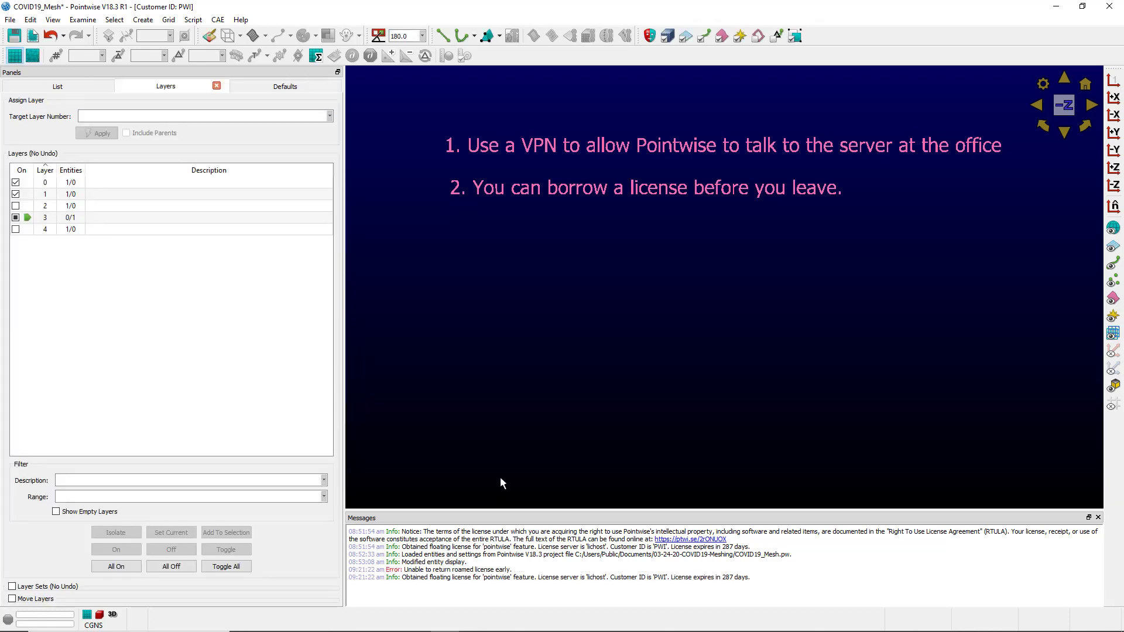
Return the roamed license via File > License > Return
left_click(10, 19)
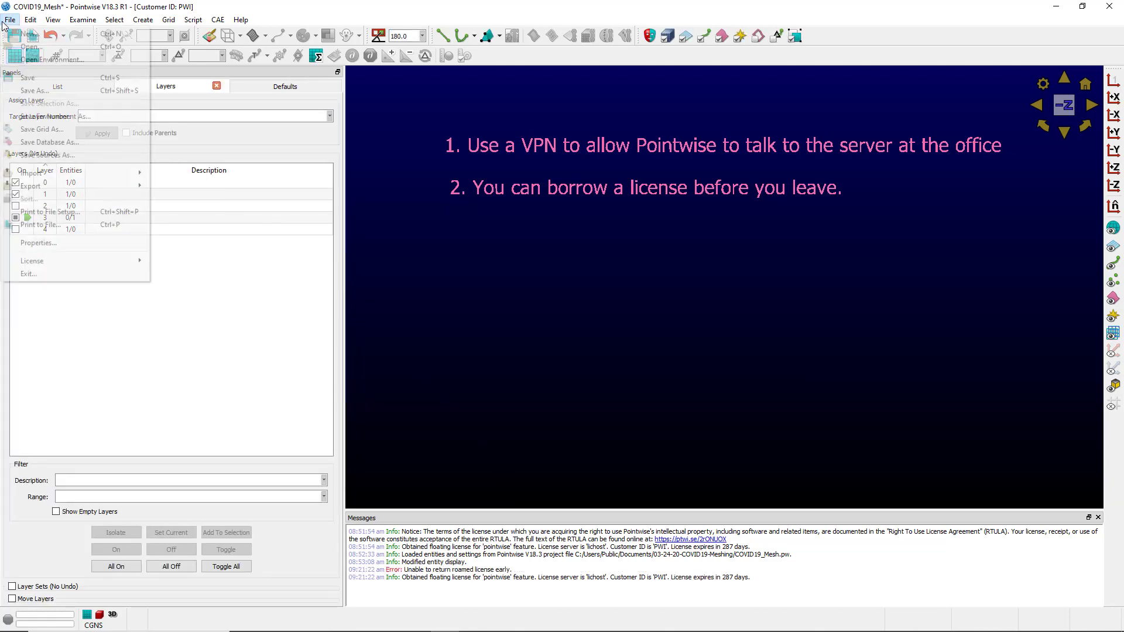
left_click(31, 260)
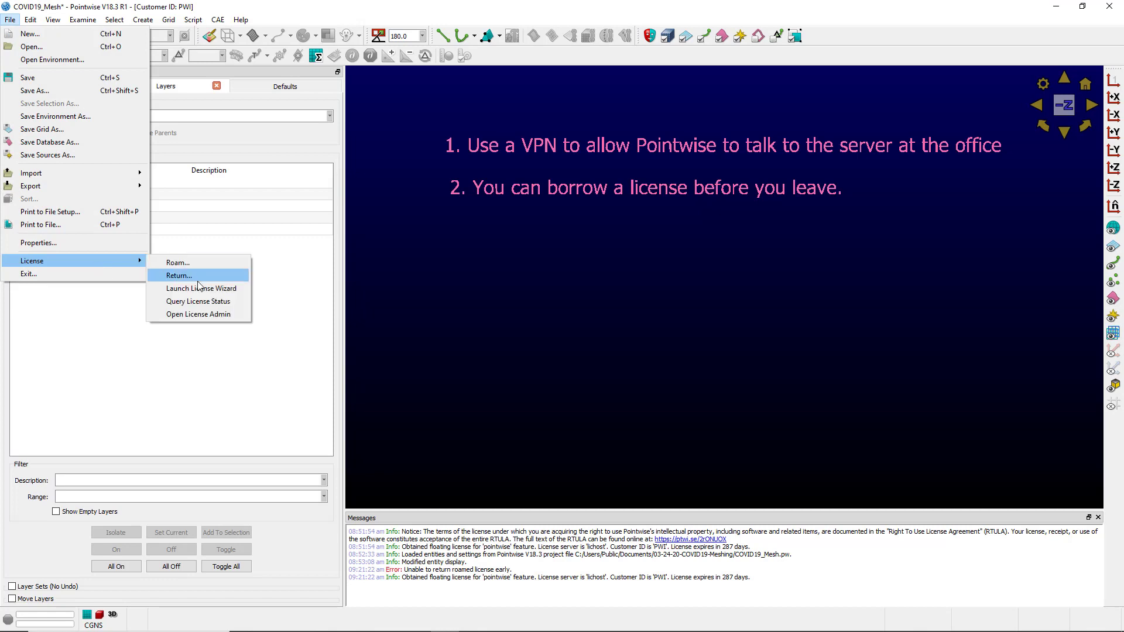
left_click(178, 275)
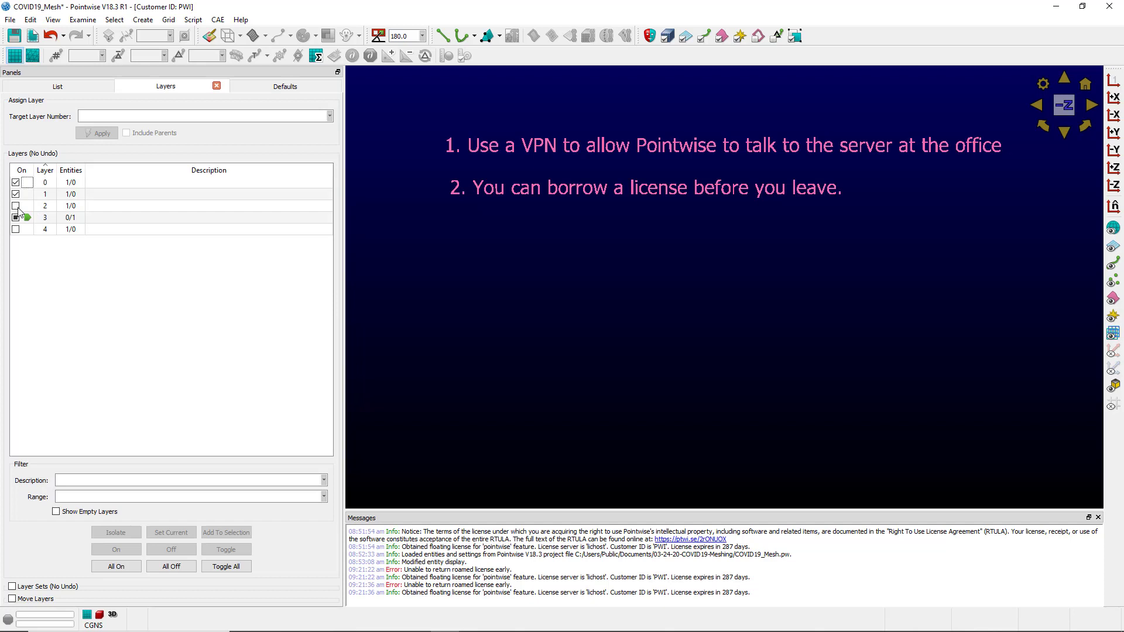
Switch on layer 2 to reveal the note on setting RLM_ROAM to -1
left_click(16, 205)
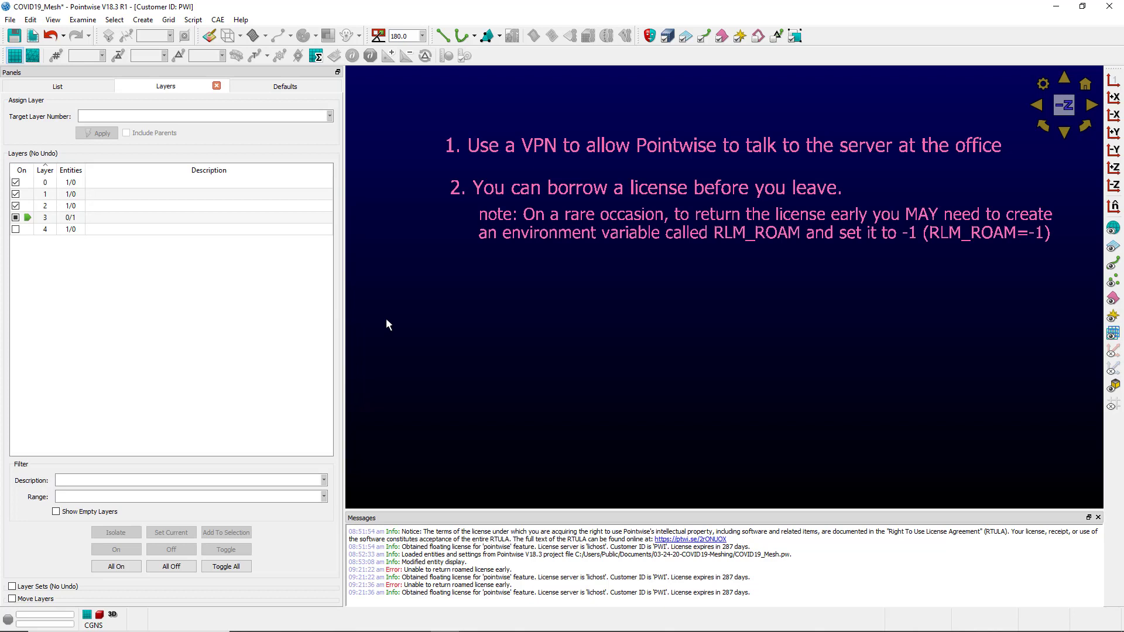
mouse_move(722, 249)
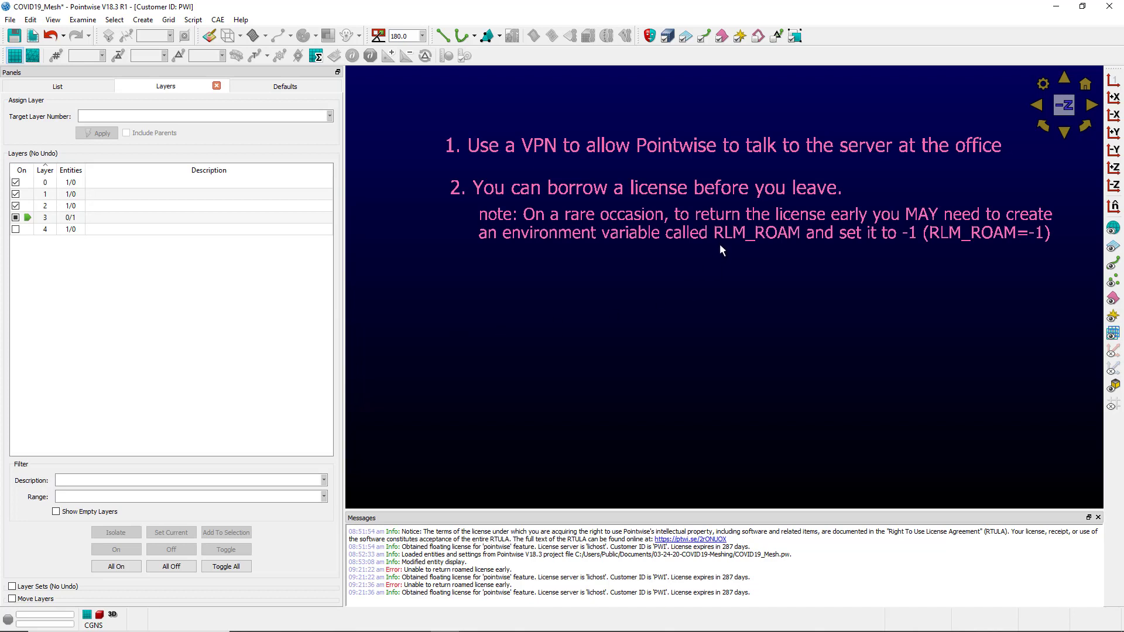
mouse_move(759, 250)
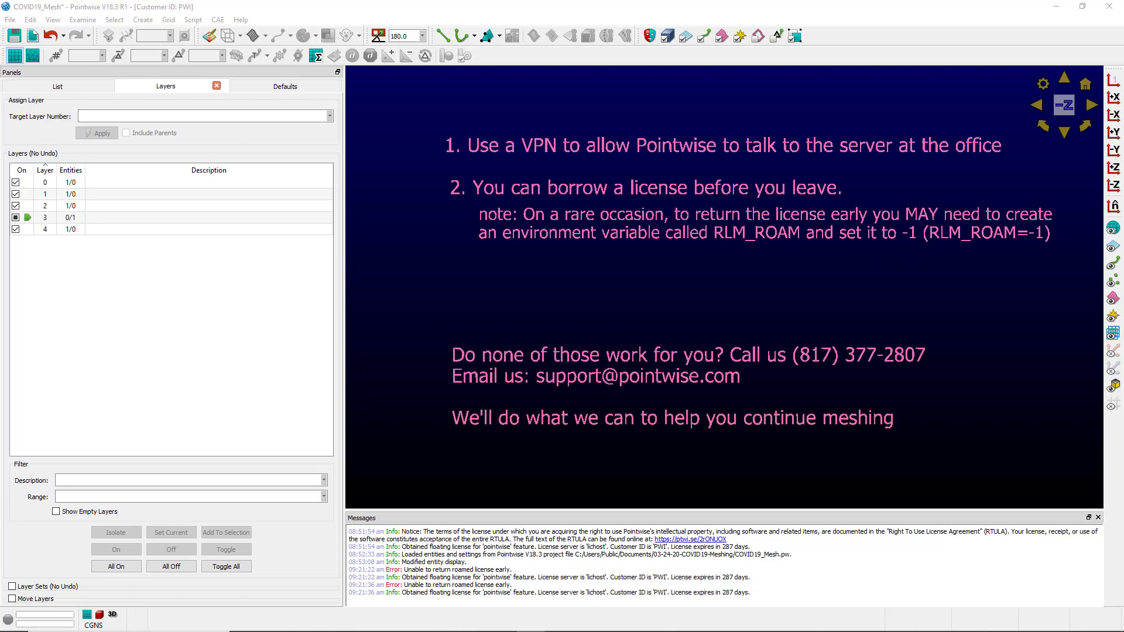
mouse_move(664, 517)
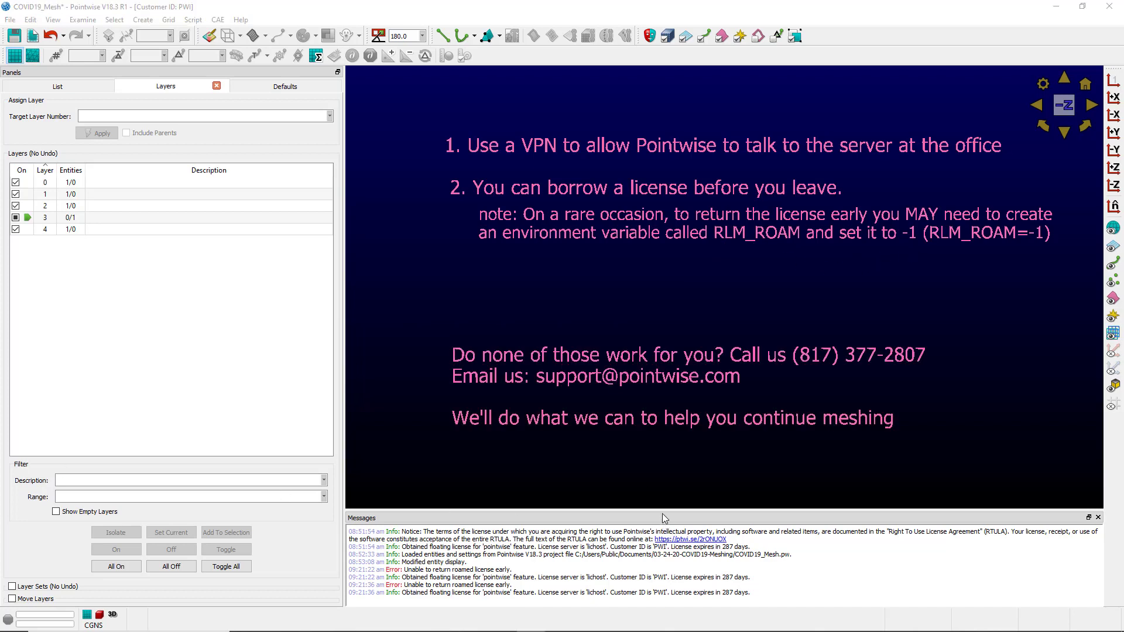